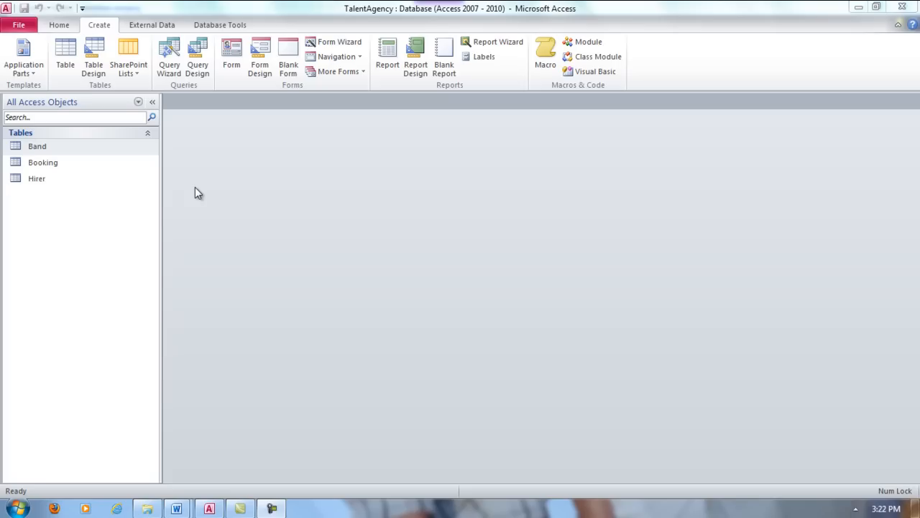
mouse_move(184, 9)
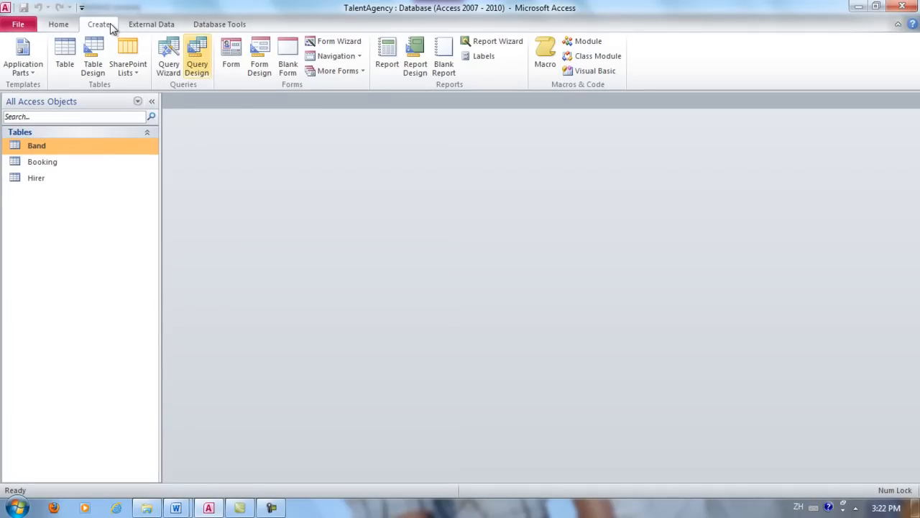
- Start a new query design and add the Band table from Show Table
click(197, 57)
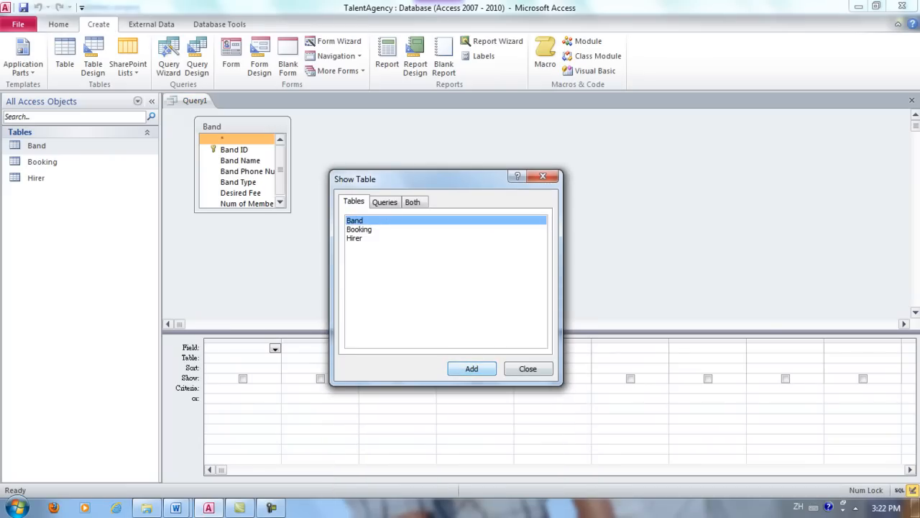
click(528, 368)
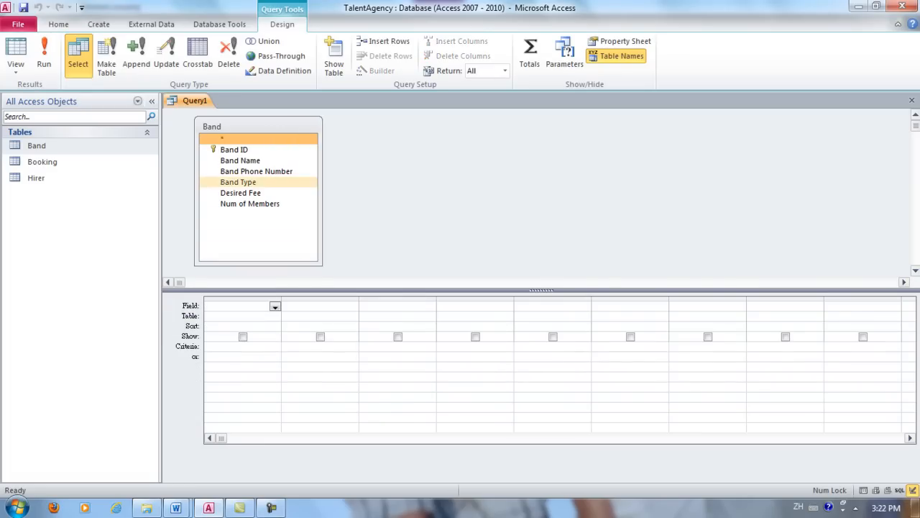
- Add Band Name, Band Phone Number, Desired Fee and Band Type to the grid, hiding Band Type
double_click(241, 161)
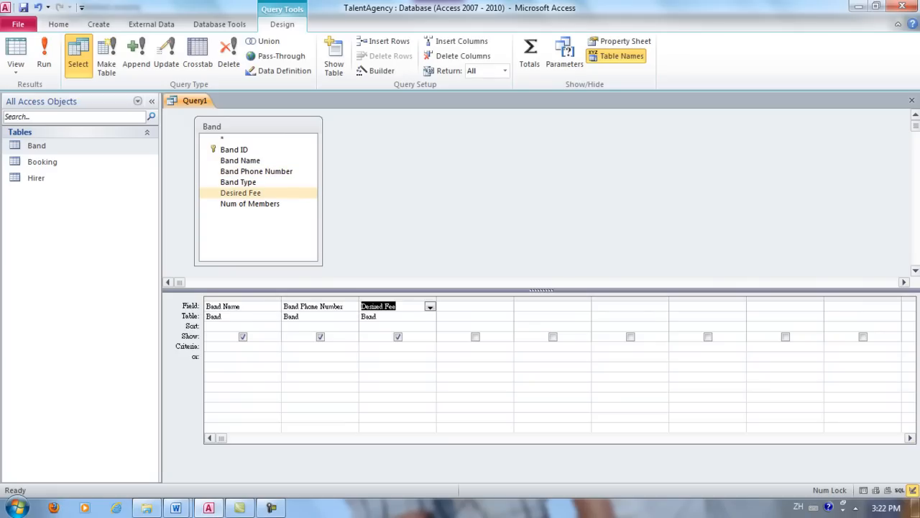
click(238, 182)
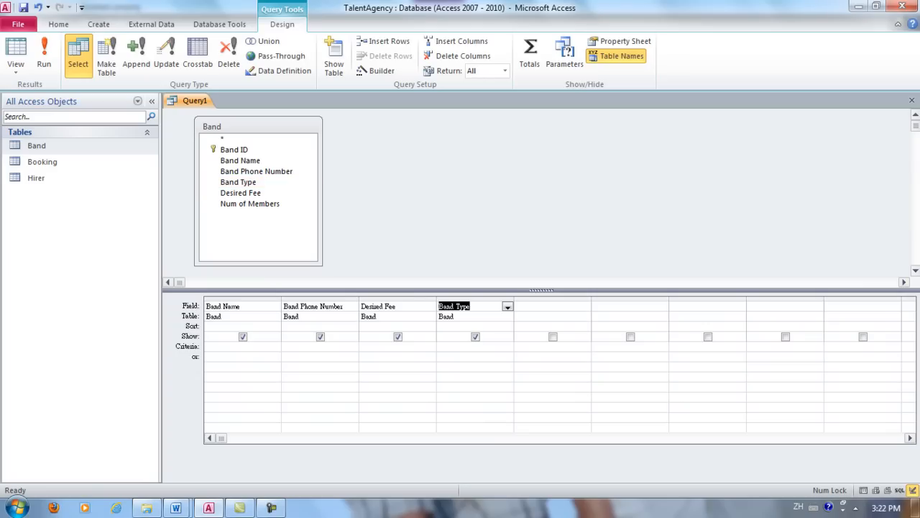
click(475, 336)
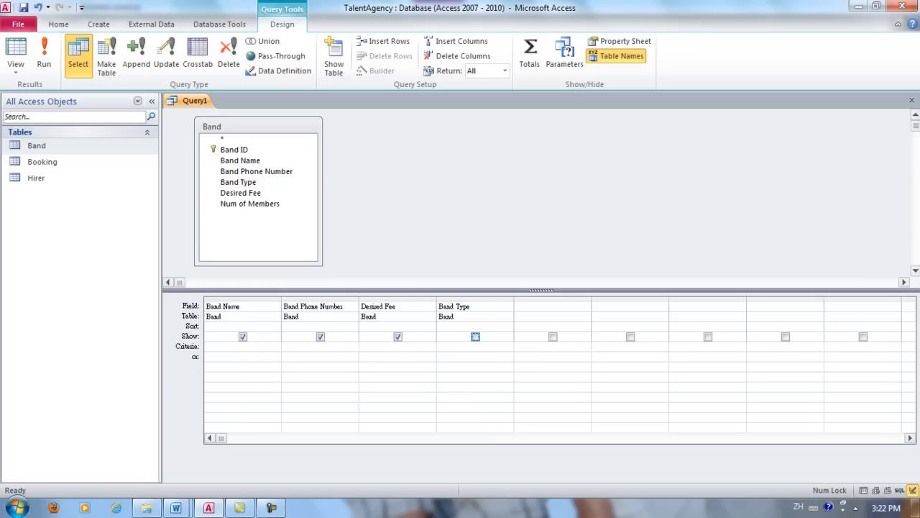
click(475, 336)
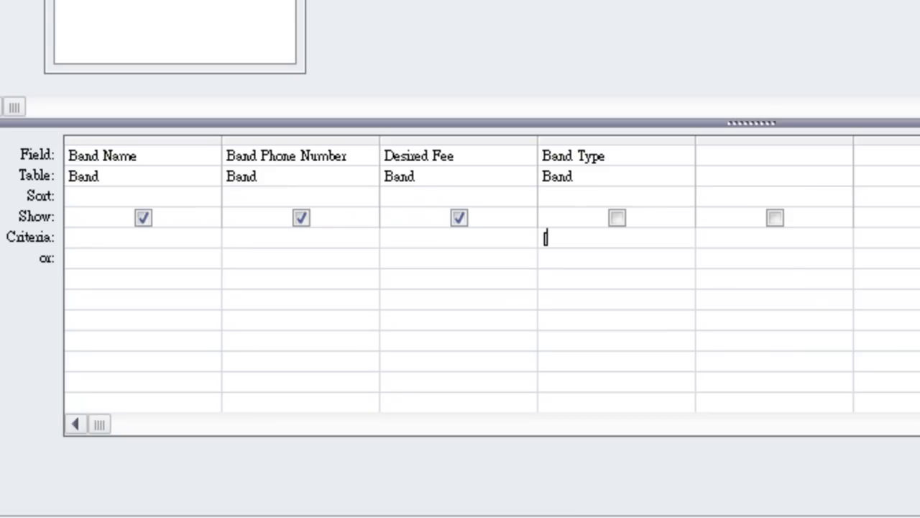
- Set Band Type's criterion to [What type of music are you looking for?]
text([Wh)
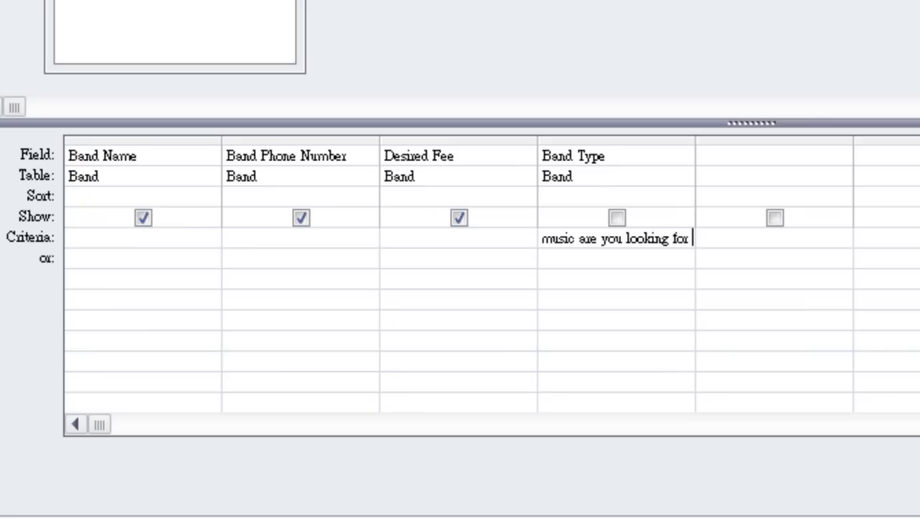
text(?)
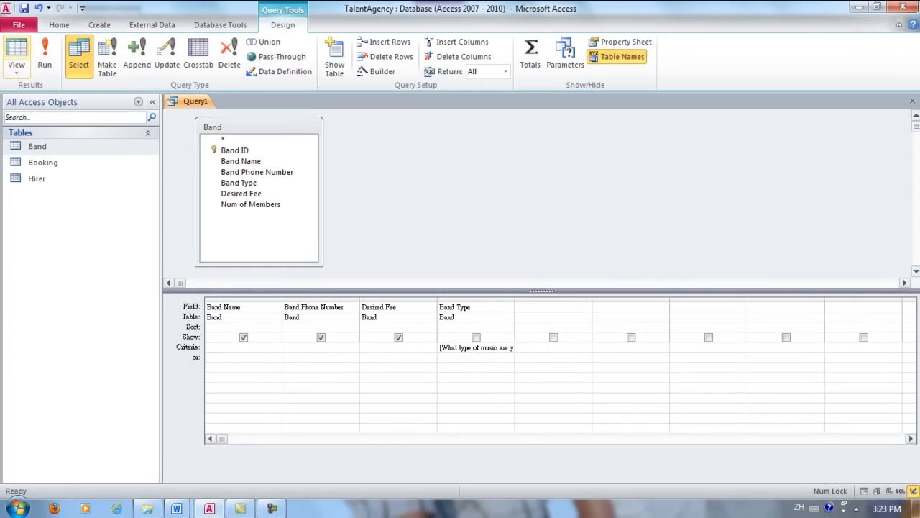
- Run the query and enter 'jazz' at the music-type prompt
click(44, 54)
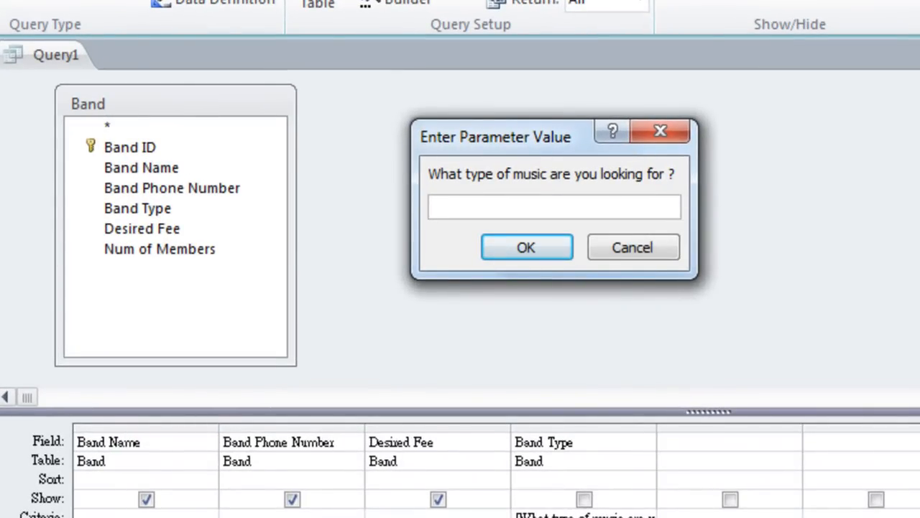
click(554, 207)
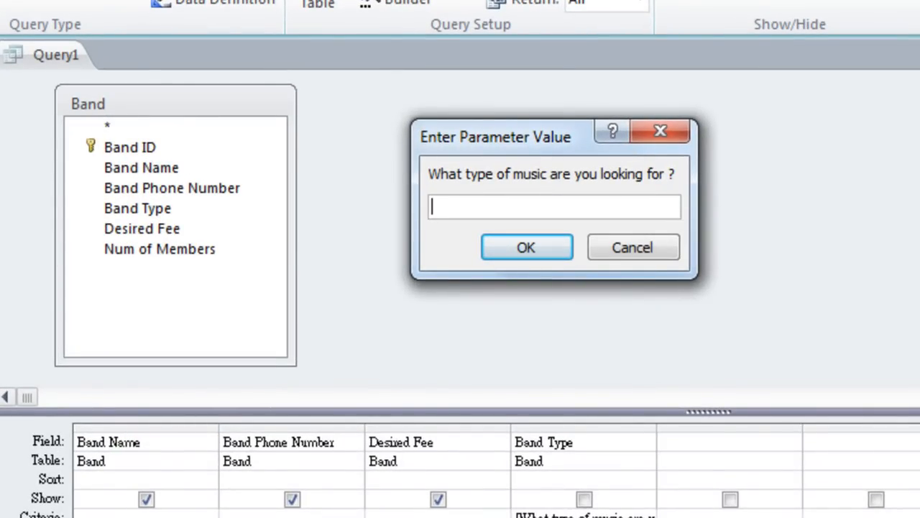
text(j)
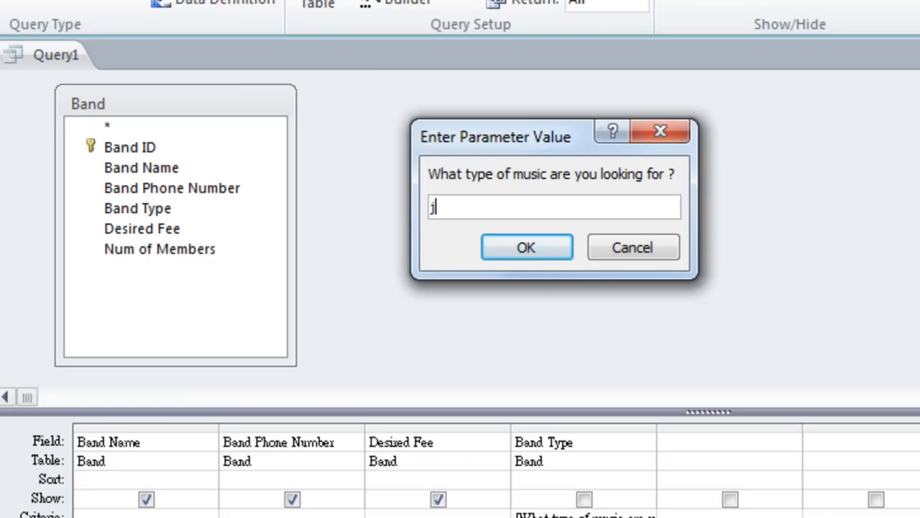
text(azz)
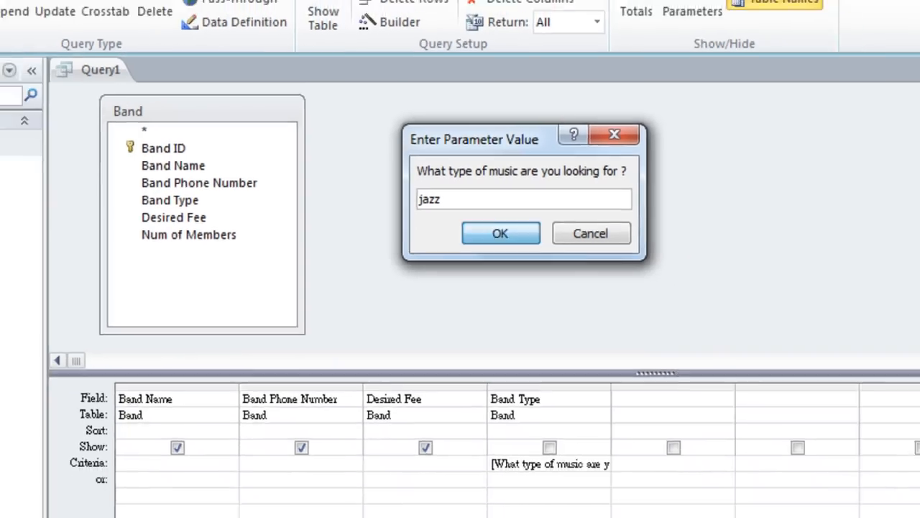
click(500, 233)
text(Q)
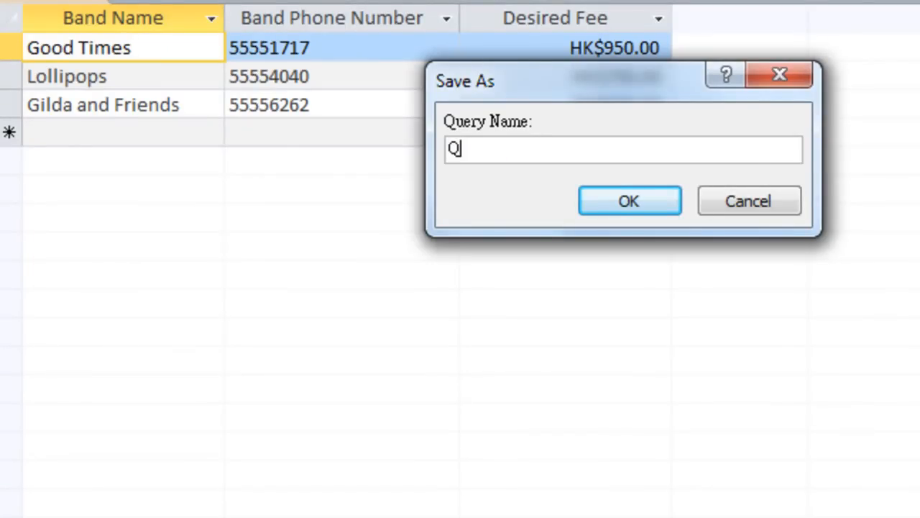
- Name the query 'Q1 - Band Query by Music Type' and confirm the save
text(1 -)
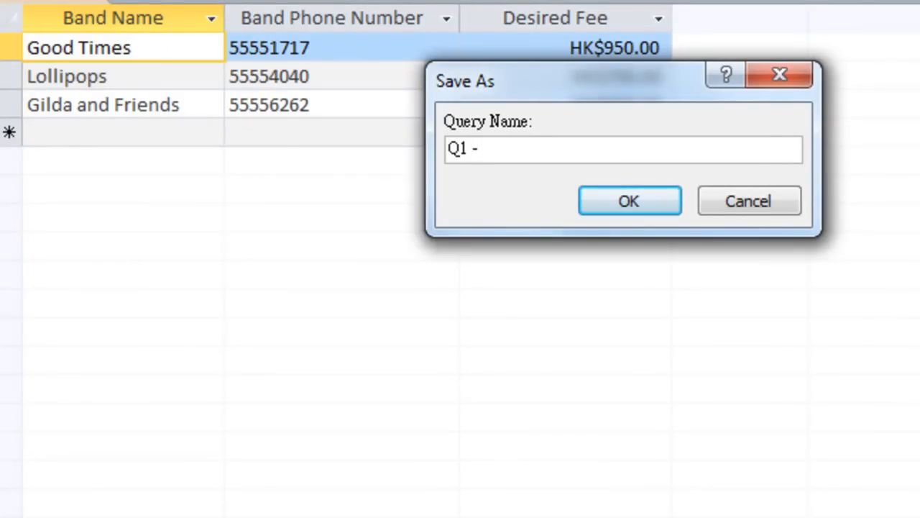
text(Band)
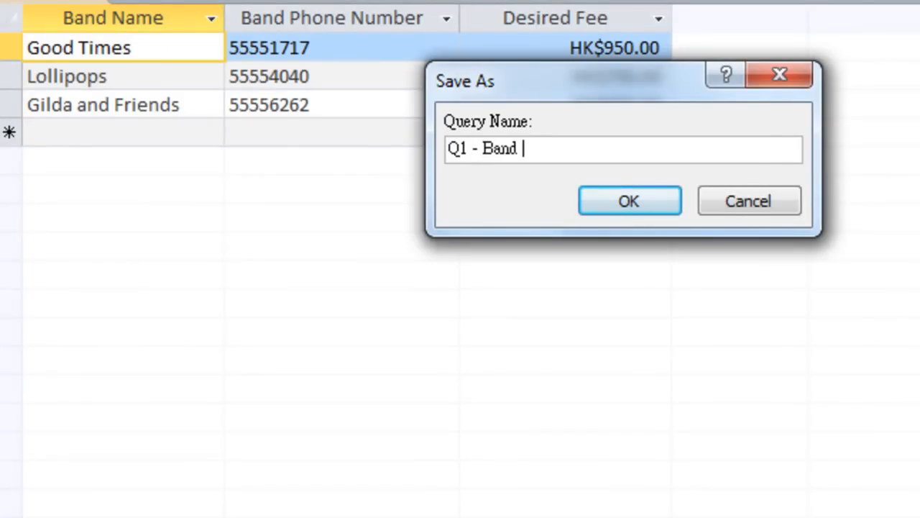
text(Query by Music Type)
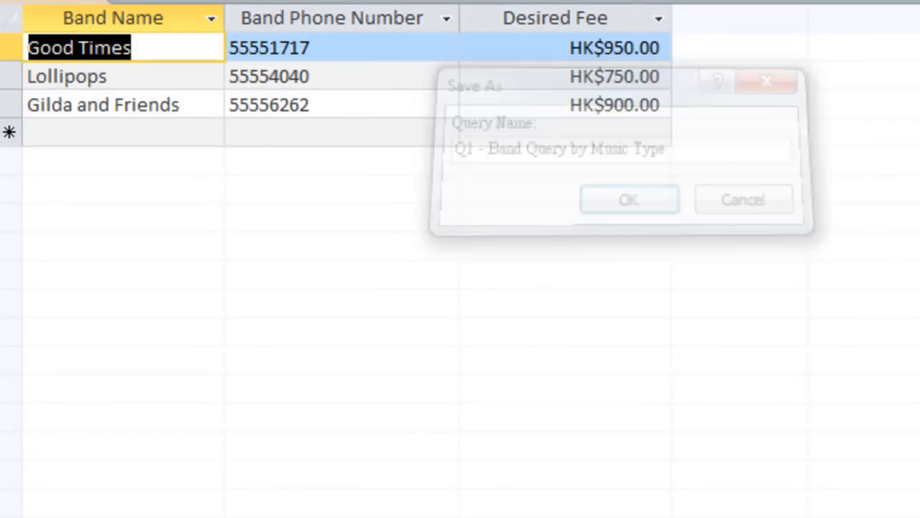
click(628, 199)
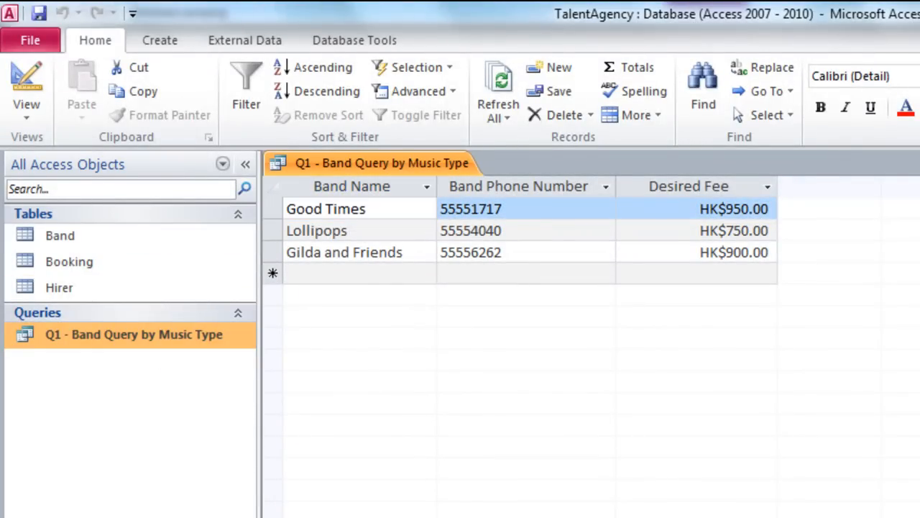
- Close the query, rerun Q1 with 'easy listening', then open the Navigation Pane grouping menu
click(159, 41)
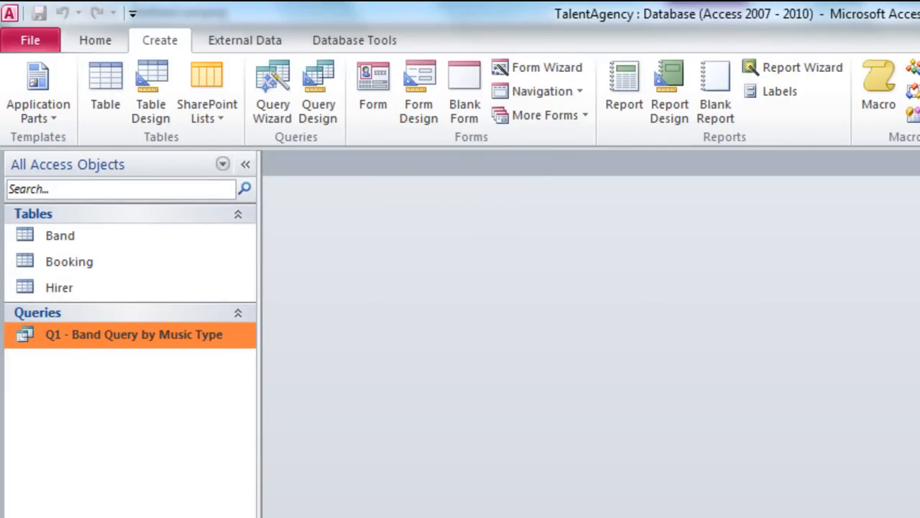
double_click(134, 333)
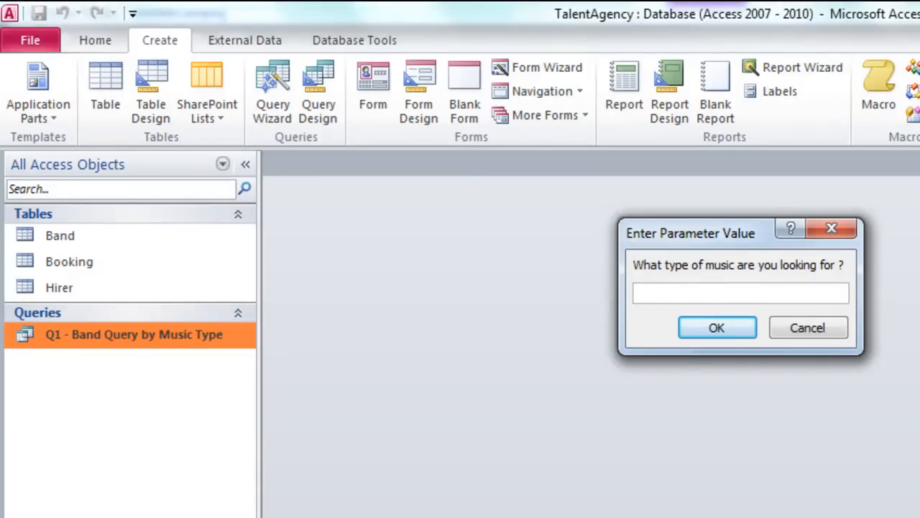
text(easy listening)
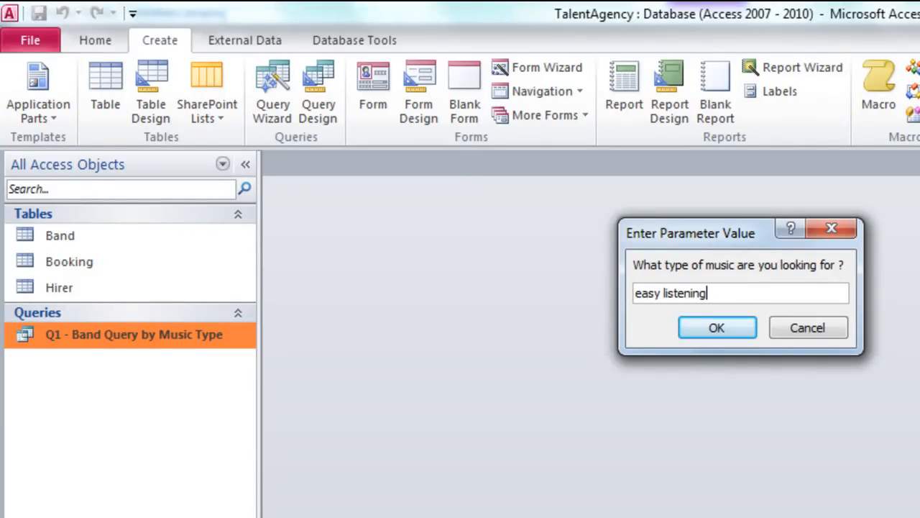
click(716, 327)
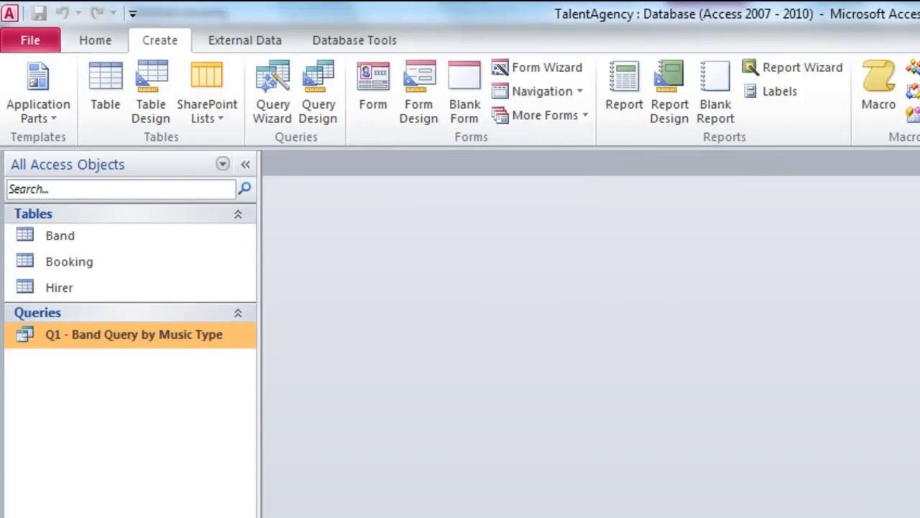
click(133, 334)
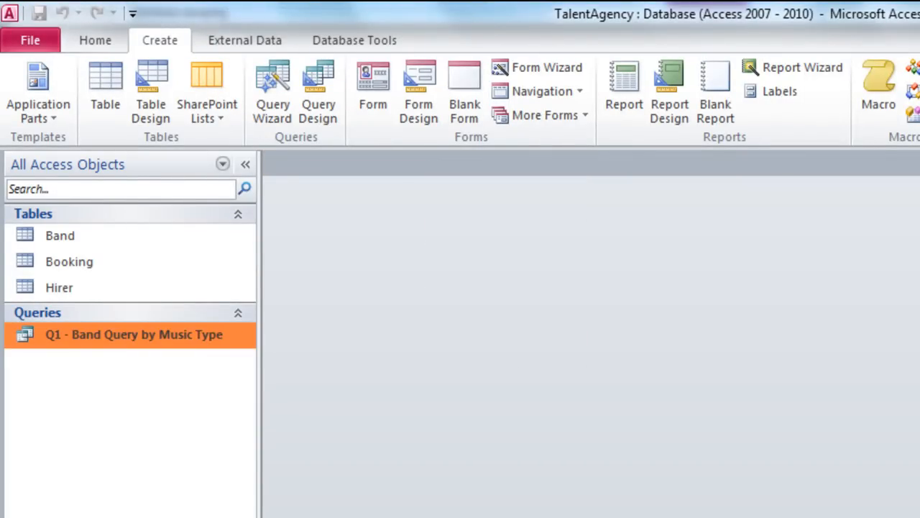
click(223, 164)
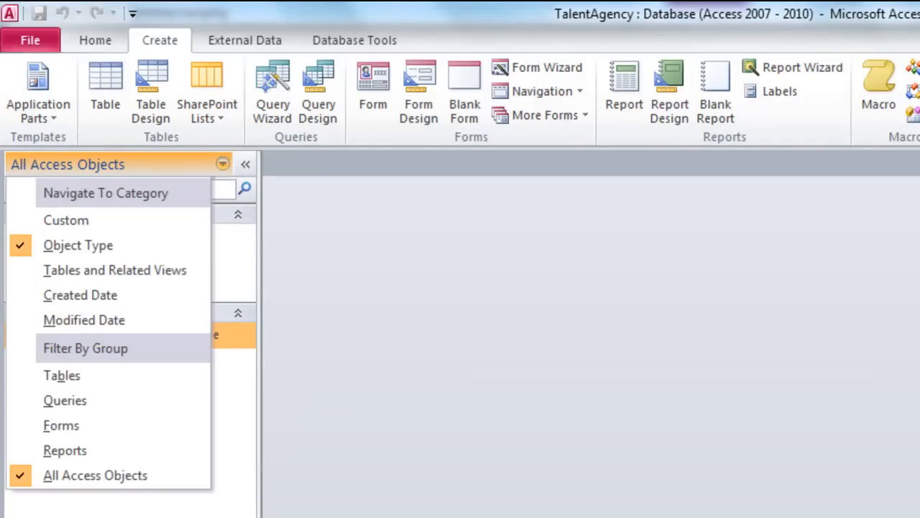